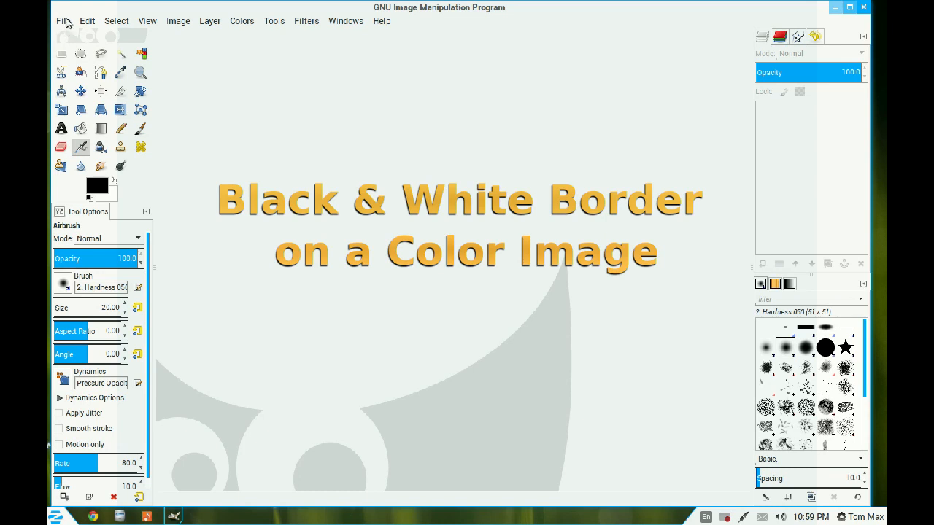
Open the most recent image, the forest photo with the old wooden cabin, via Open Recent
left_click(64, 21)
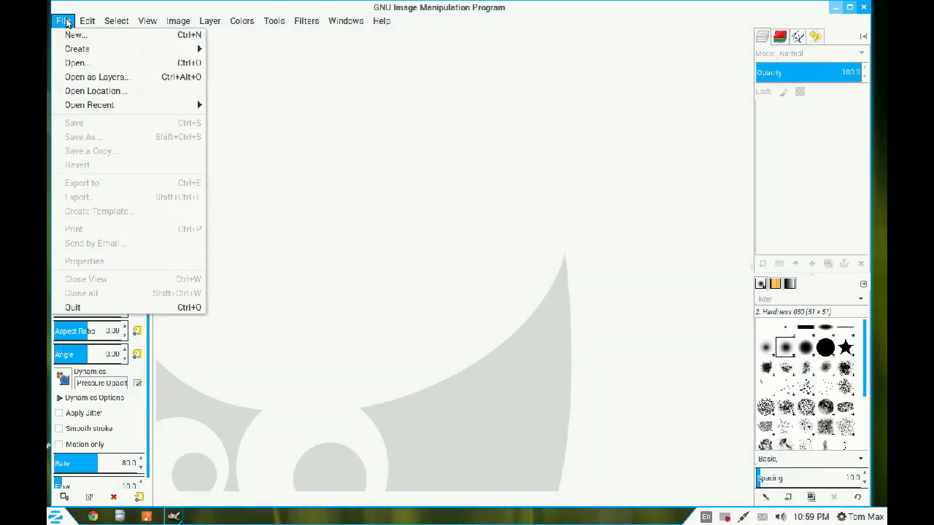
mouse_move(89, 105)
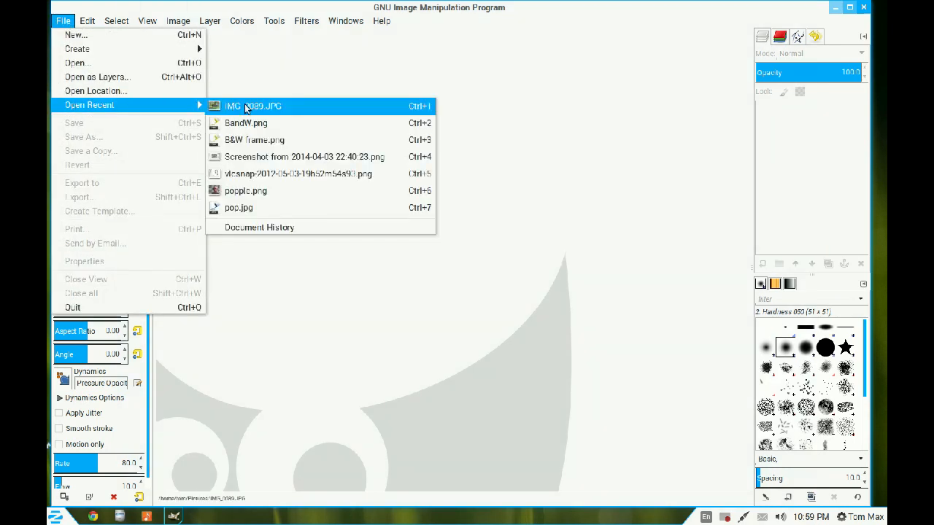
left_click(254, 105)
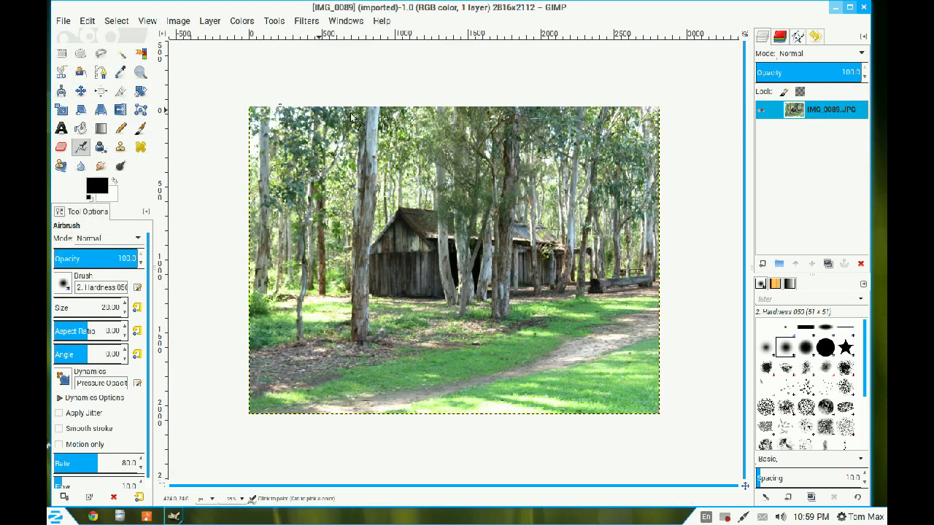
mouse_move(514, 125)
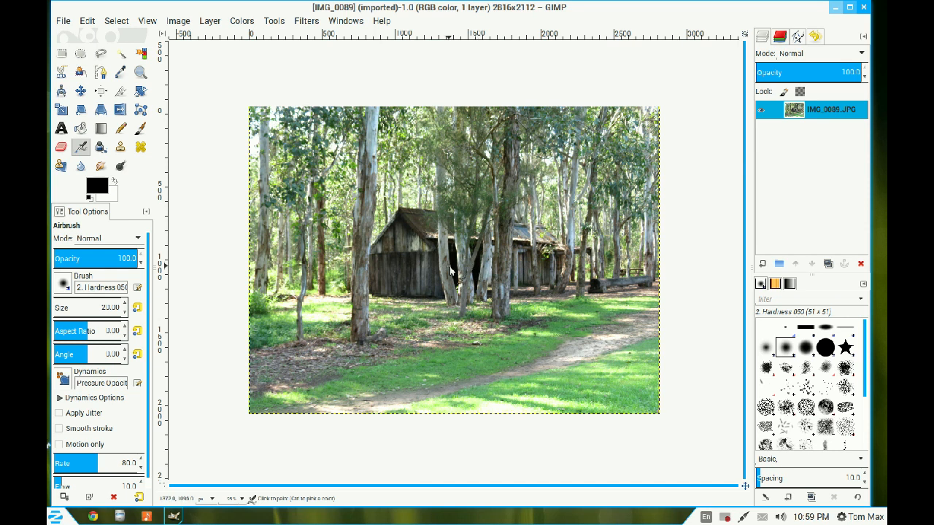
mouse_move(446, 269)
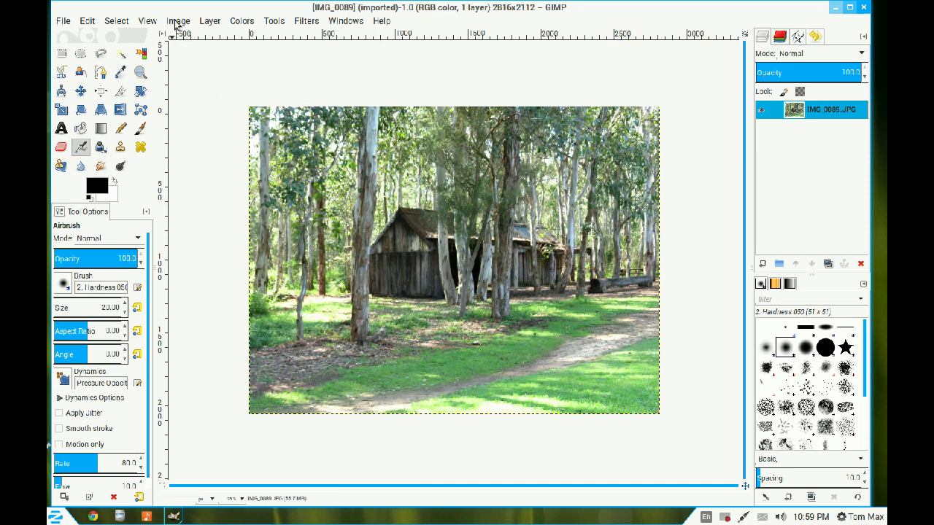
Add a horizontal guide at 50% using New Guide (by Percent)
left_click(178, 20)
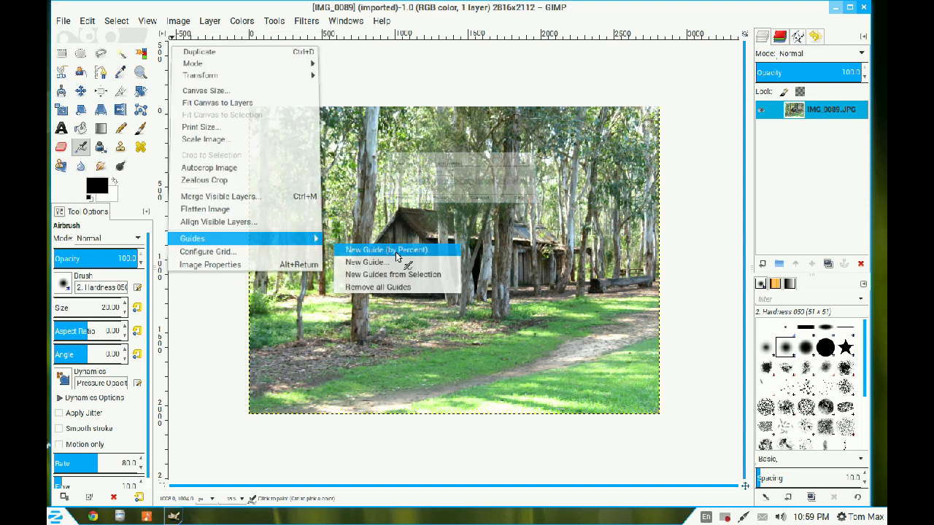
left_click(385, 250)
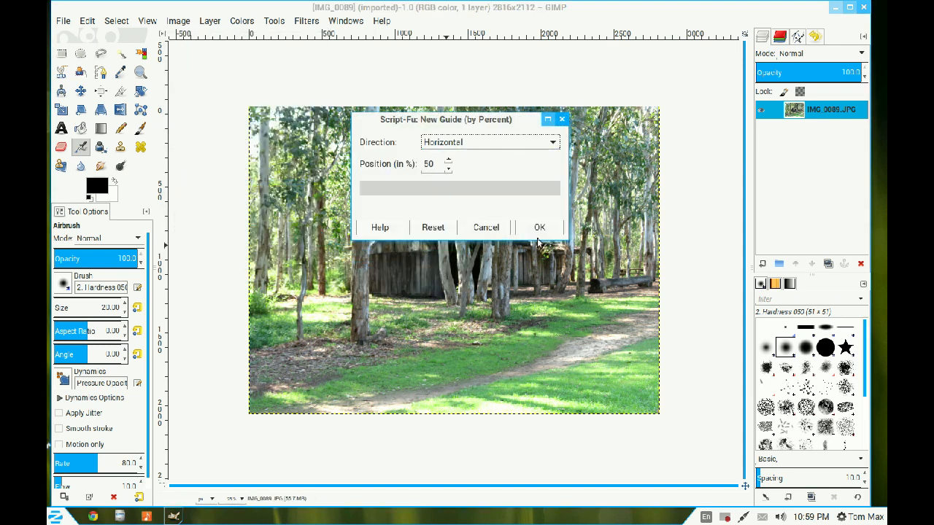
left_click(540, 228)
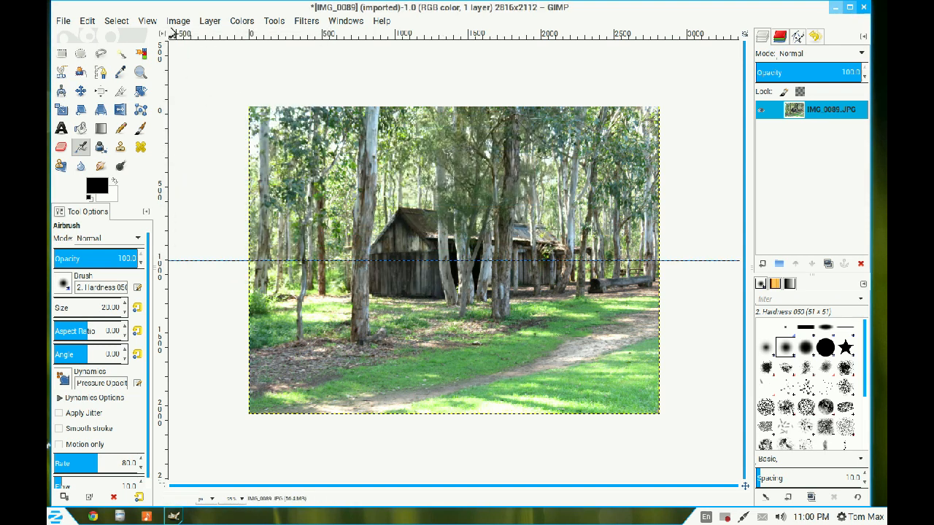
Add a vertical guide at 50% so the two guides cross at the image centre
left_click(178, 21)
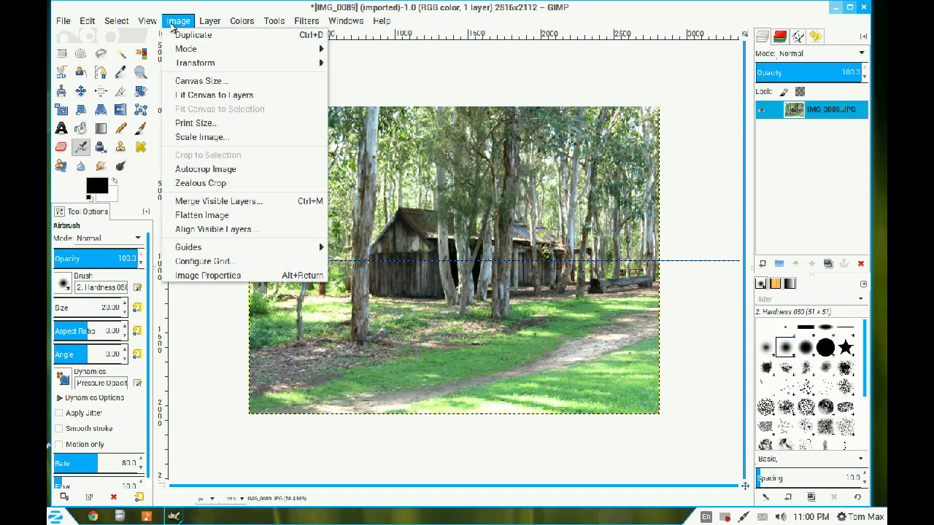
mouse_move(188, 246)
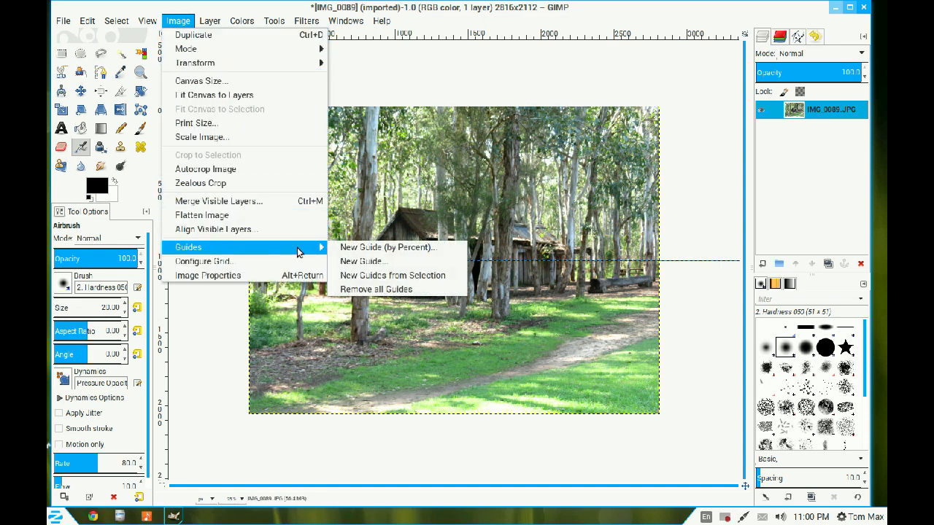
left_click(388, 247)
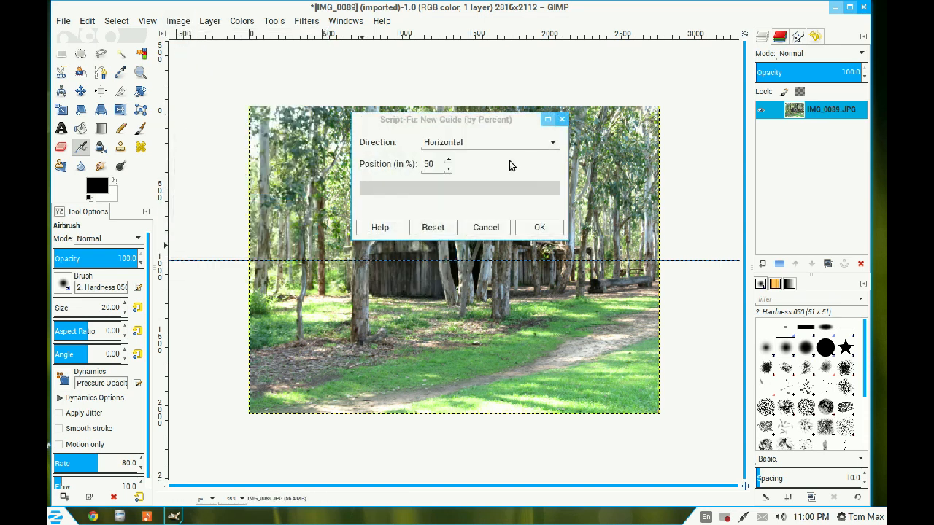
left_click(488, 141)
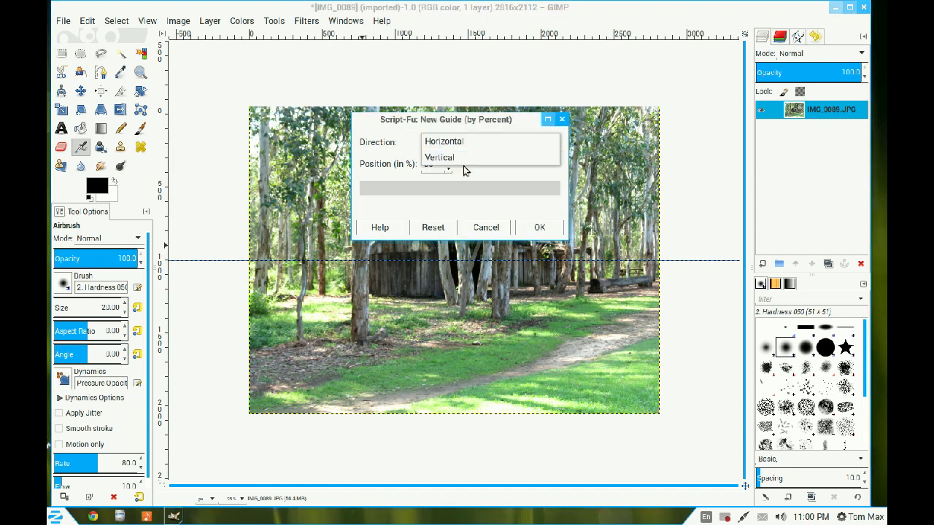
left_click(439, 158)
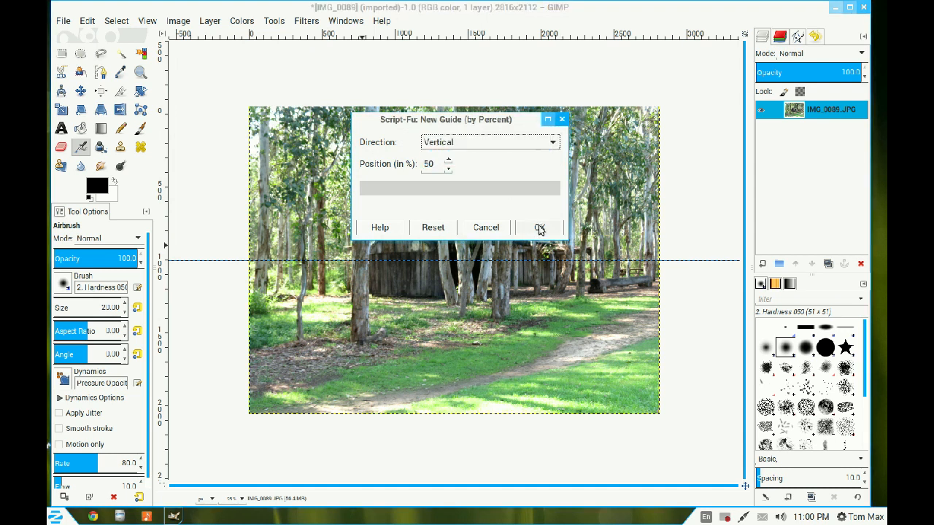
left_click(540, 228)
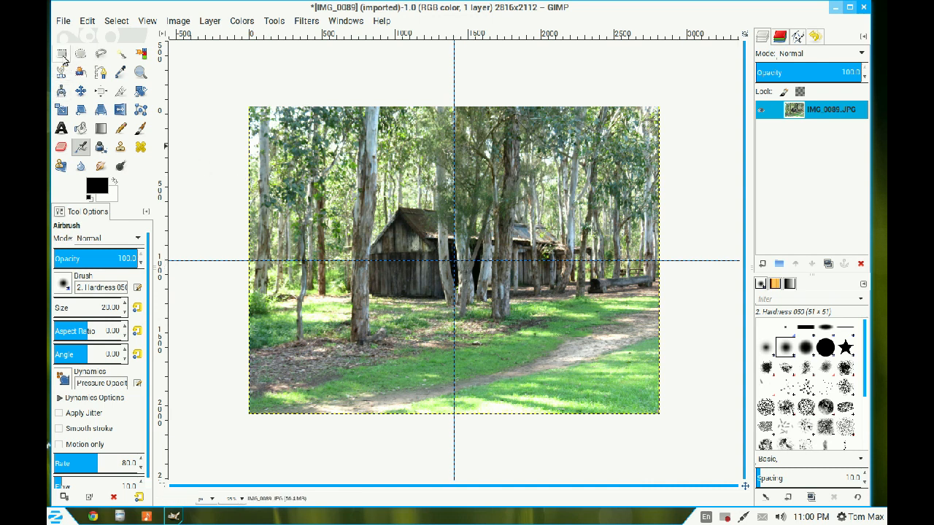
Make a rectangle selection expanding from the guide intersection, covering most of the photo with an even narrow border
left_click(61, 52)
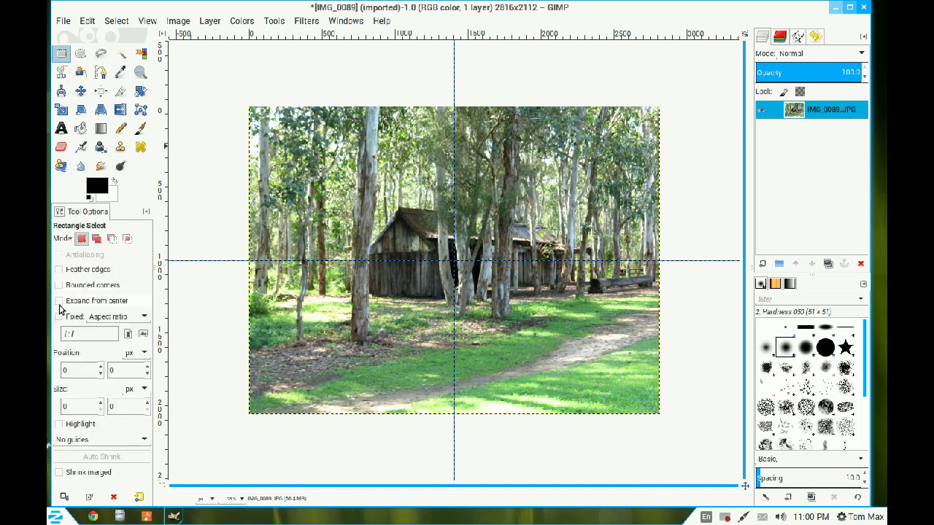
left_click(58, 301)
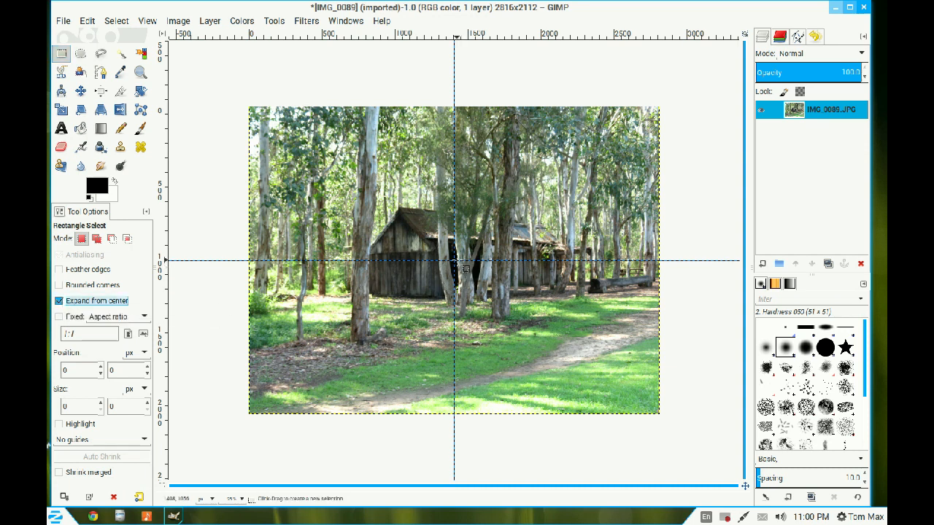
left_click_drag(452, 218, 464, 318)
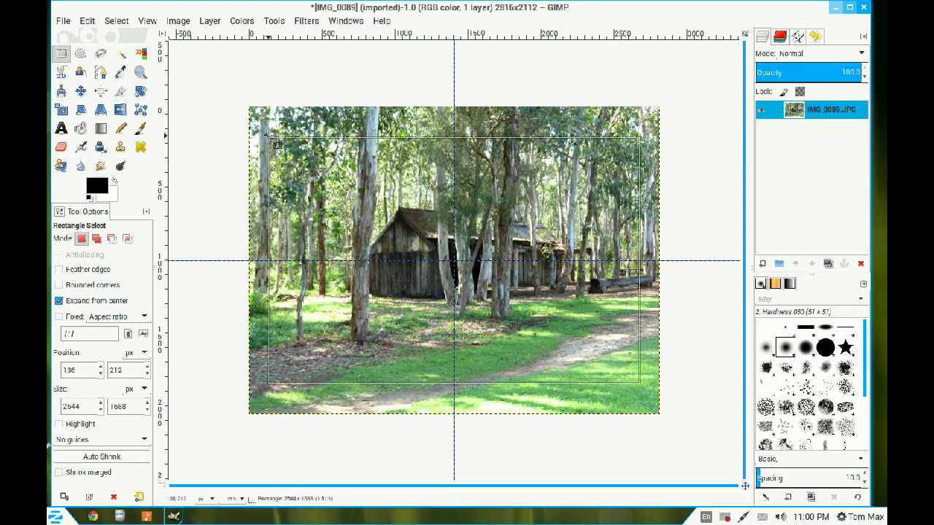
left_click_drag(268, 137, 274, 143)
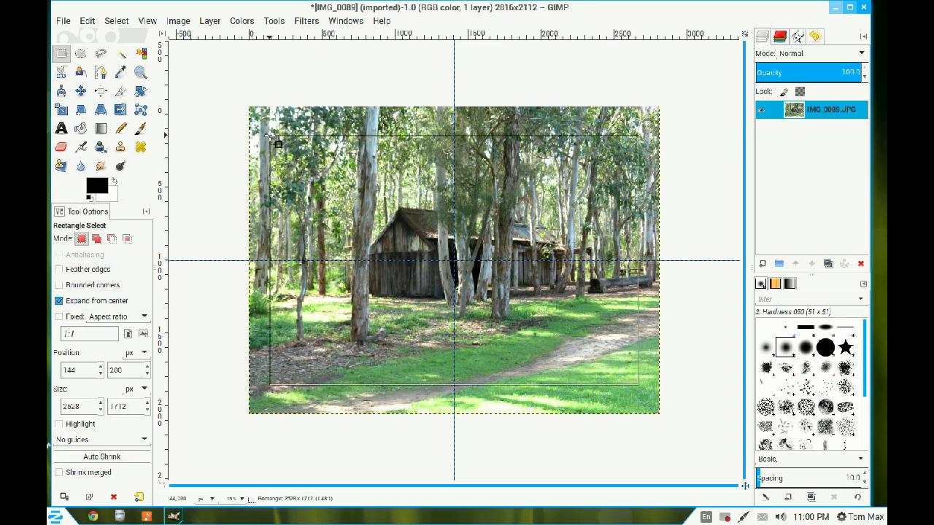
left_click_drag(278, 144, 281, 135)
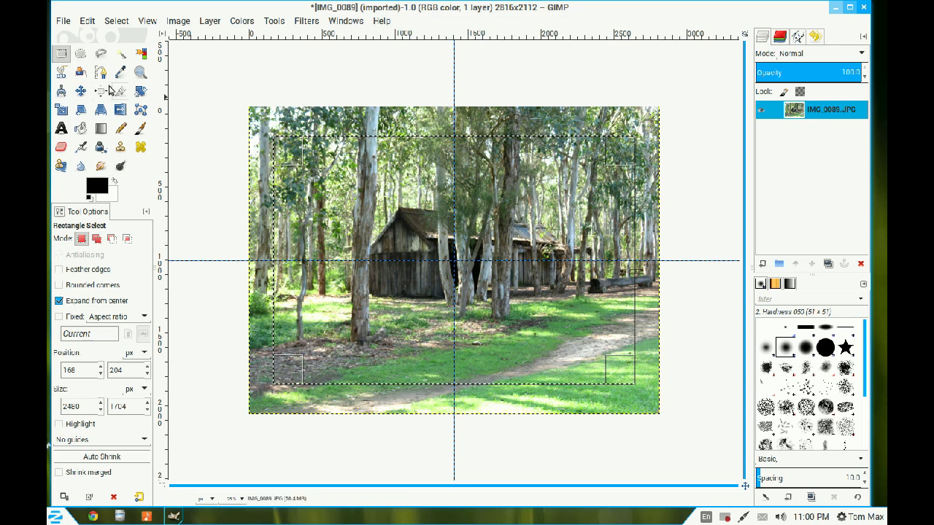
Copy the selected centre, paste it, and convert the floating selection into a new layer
left_click(88, 21)
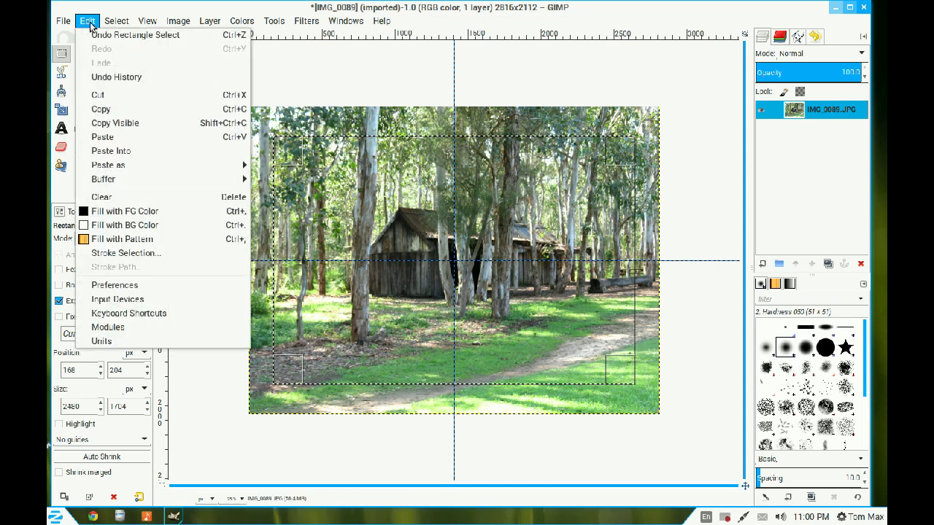
left_click(100, 108)
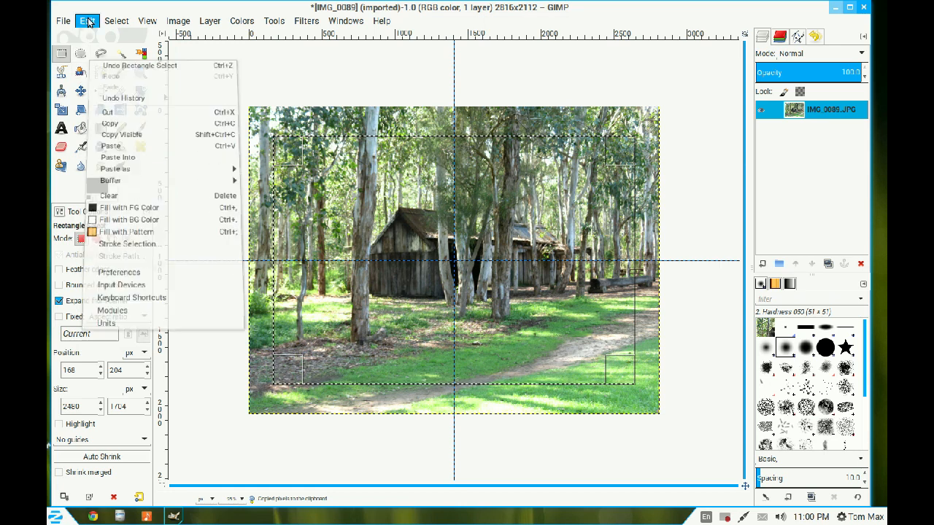
left_click(111, 146)
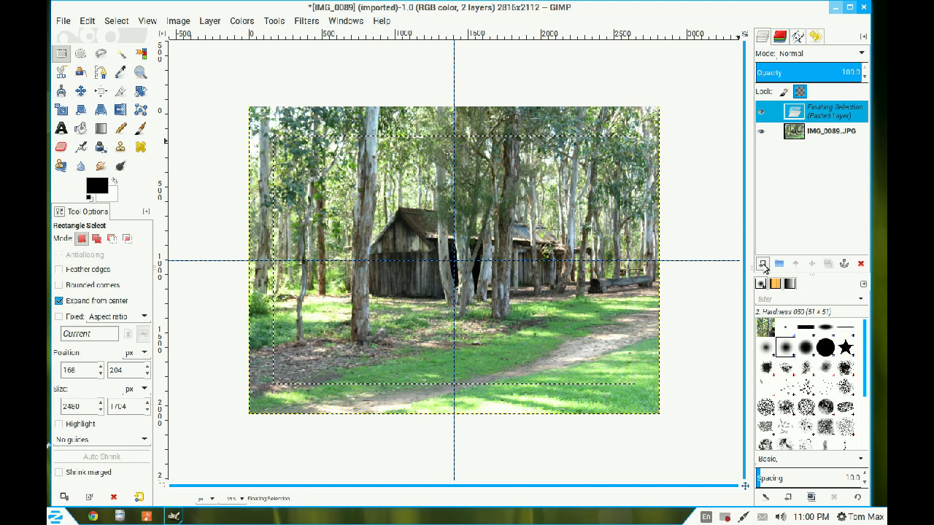
mouse_move(763, 262)
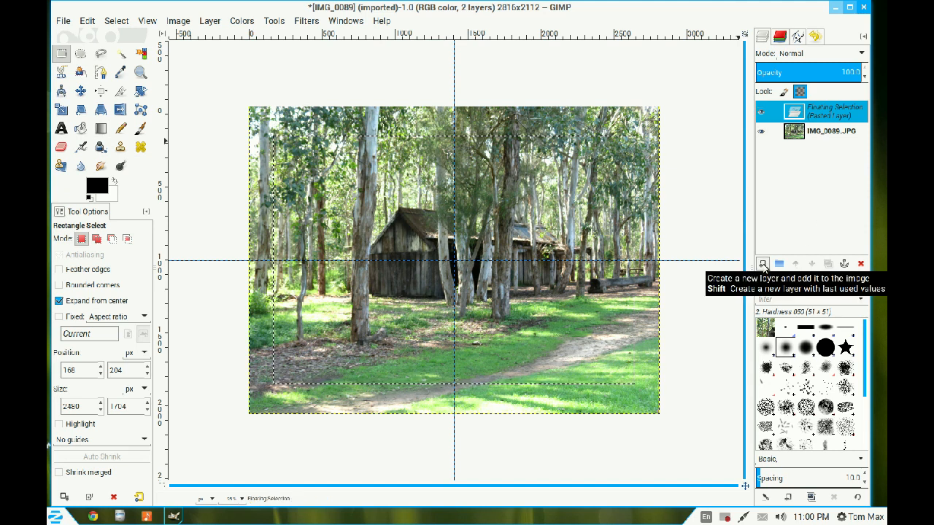
left_click(761, 263)
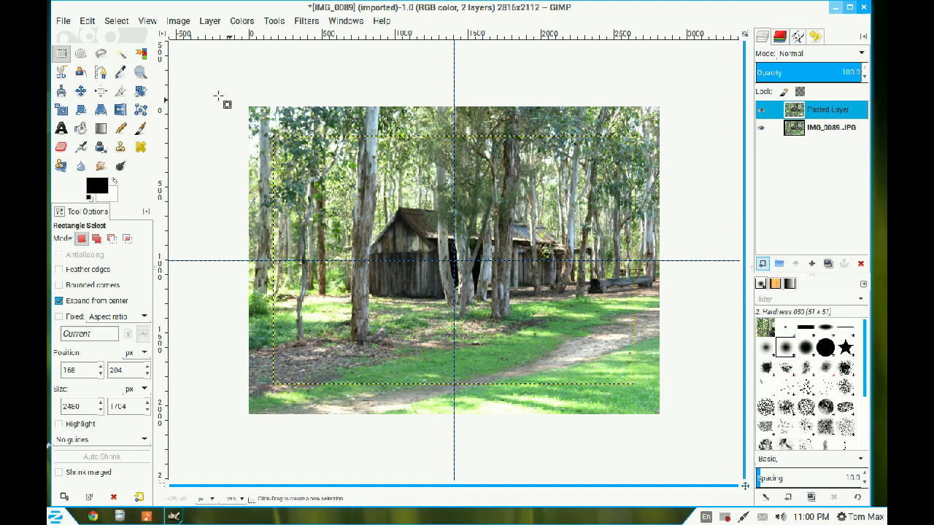
Remove all guides from the cabin photo
left_click(178, 20)
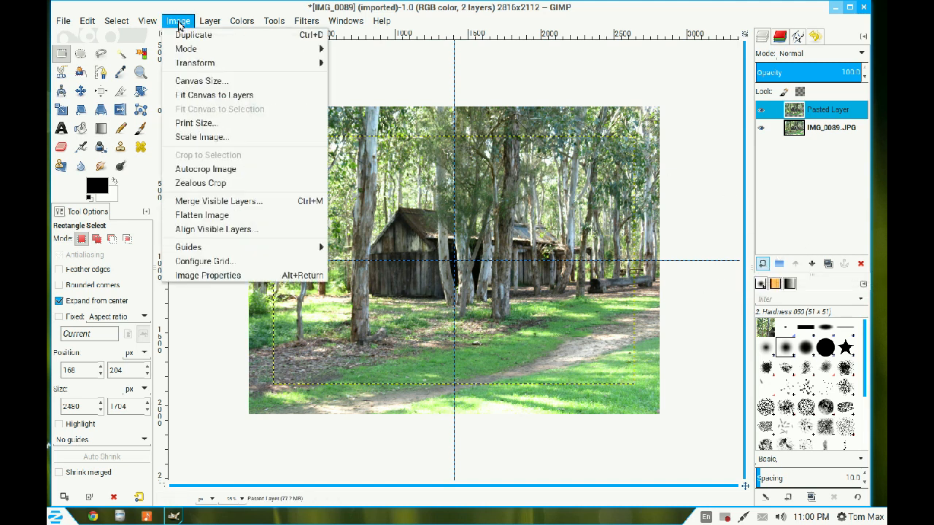
mouse_move(205, 261)
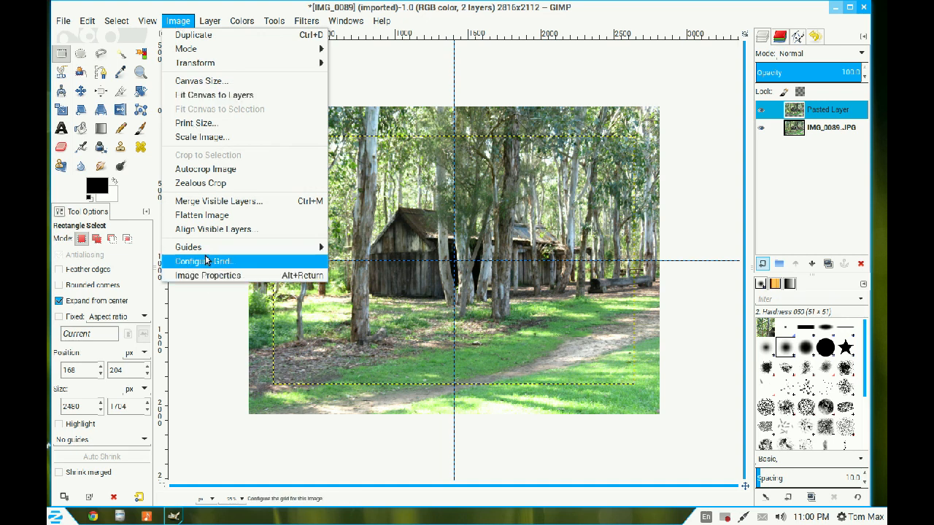
mouse_move(188, 246)
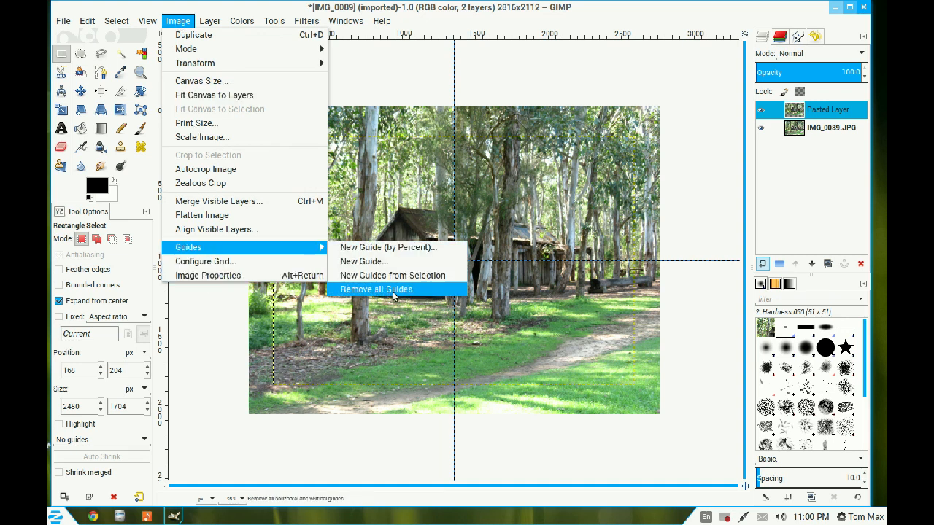
left_click(377, 289)
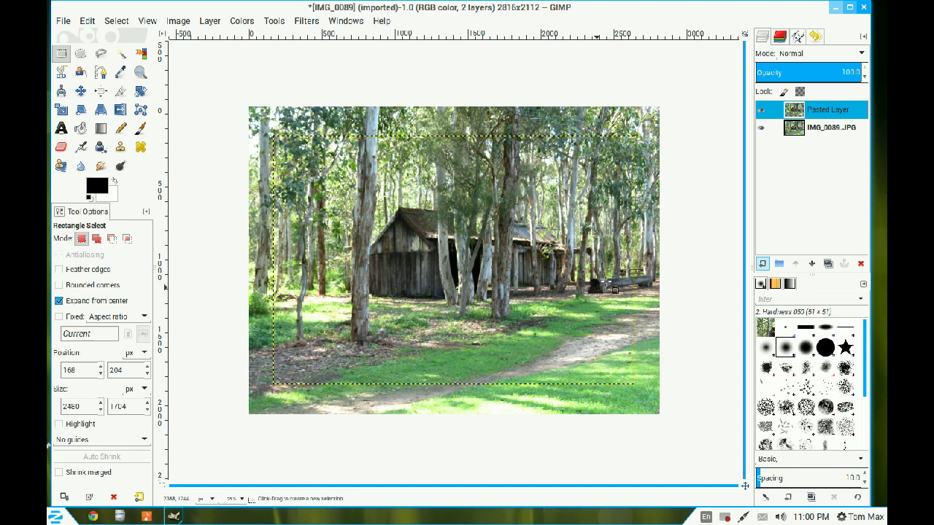
Use Alpha to Selection on the pasted layer and swap colours so white is foreground
right_click(829, 109)
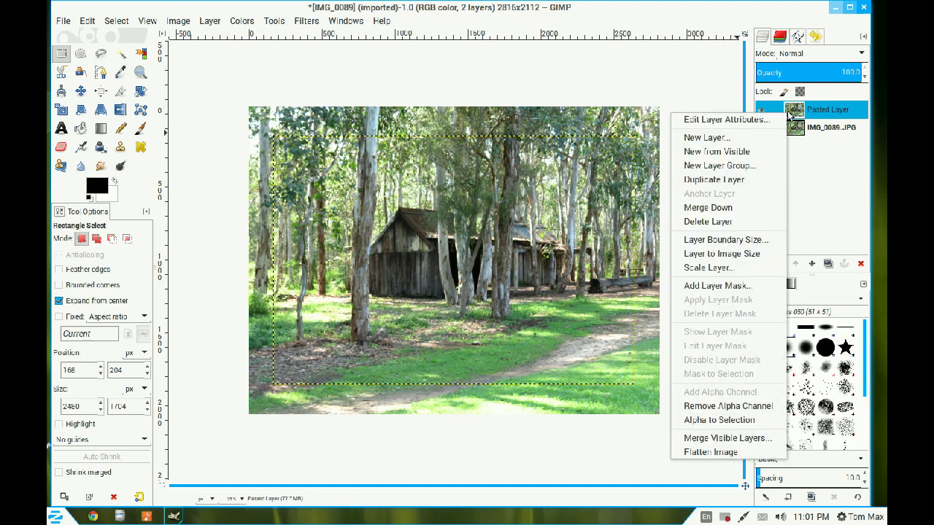
mouse_move(718, 420)
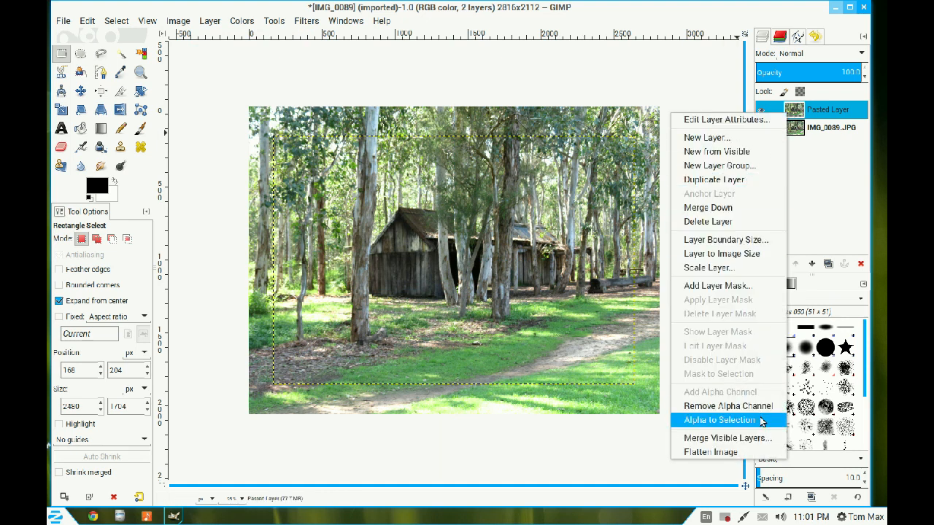
left_click(718, 420)
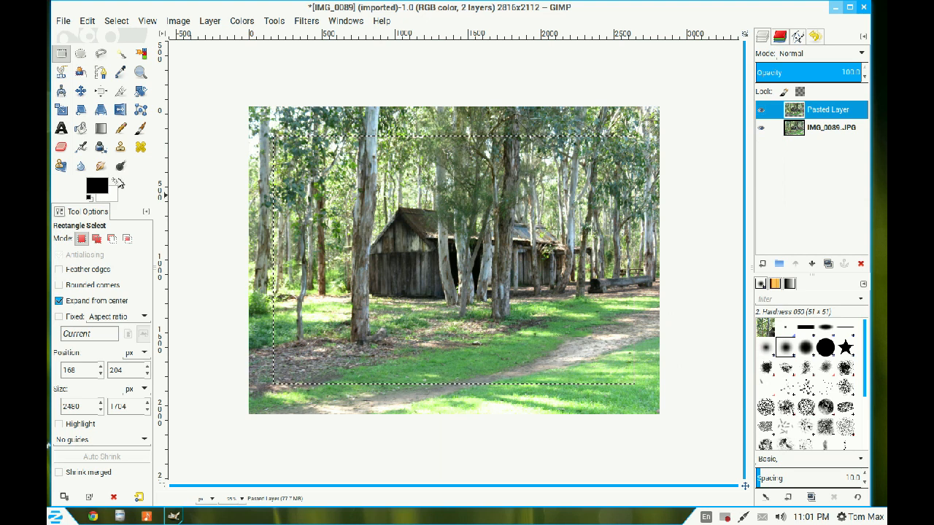
left_click(116, 184)
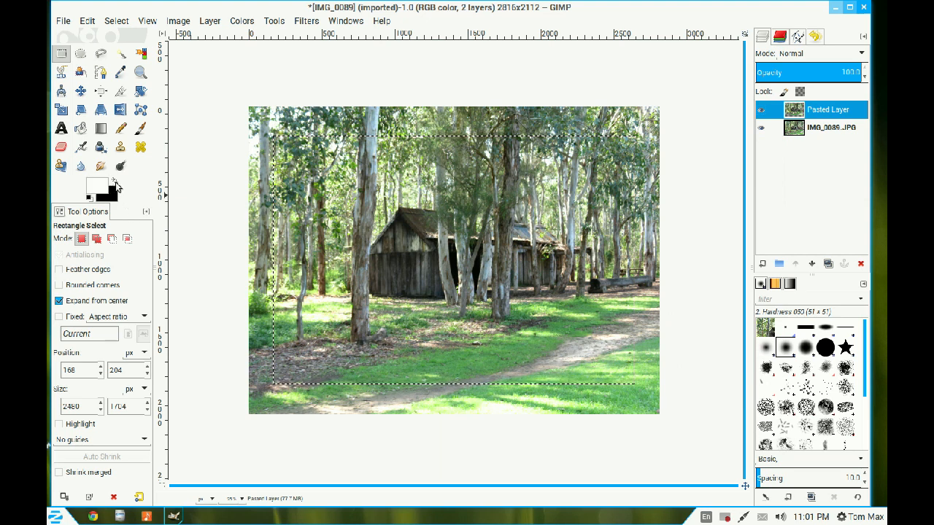
Stroke the selection with a solid white line of the chosen width around the colour centre
left_click(87, 20)
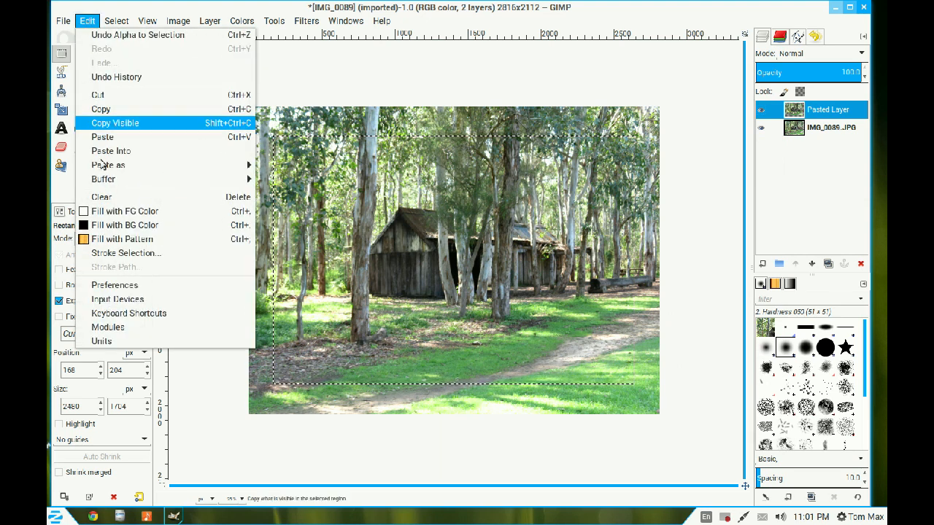
left_click(125, 252)
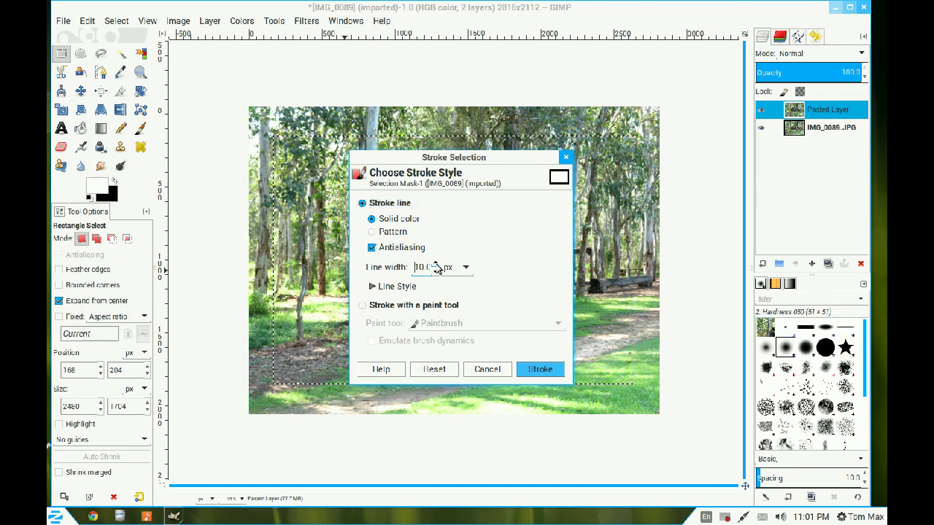
left_click(464, 262)
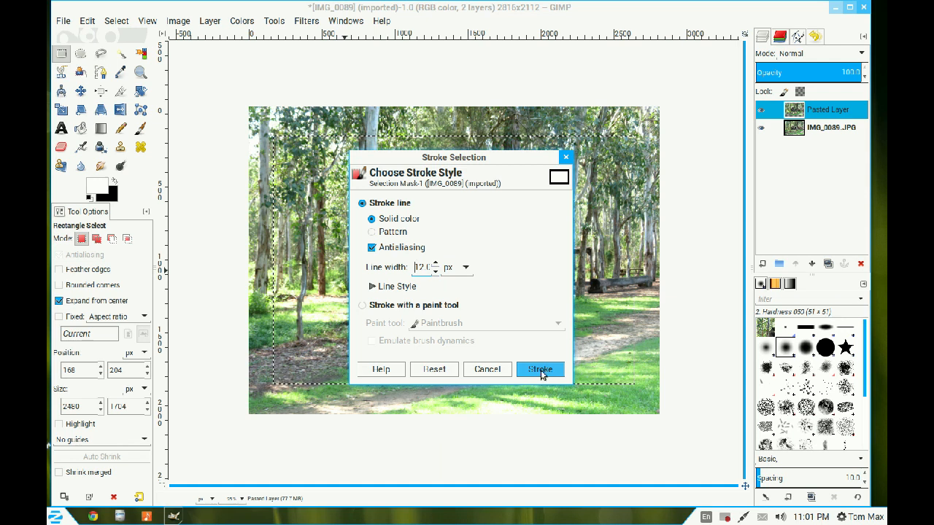
left_click(540, 369)
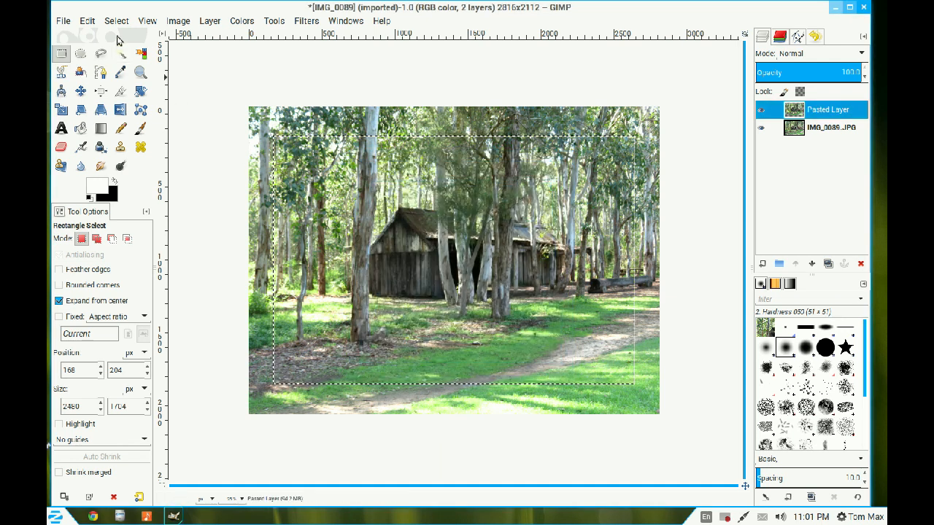
left_click(117, 20)
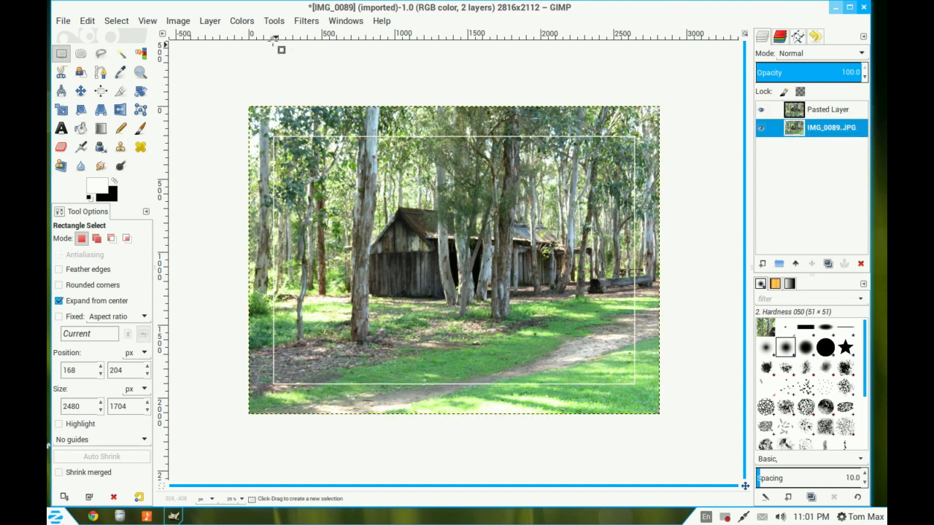
Desaturate the original photo layer with Lightness mode so the outer border turns grey
left_click(242, 20)
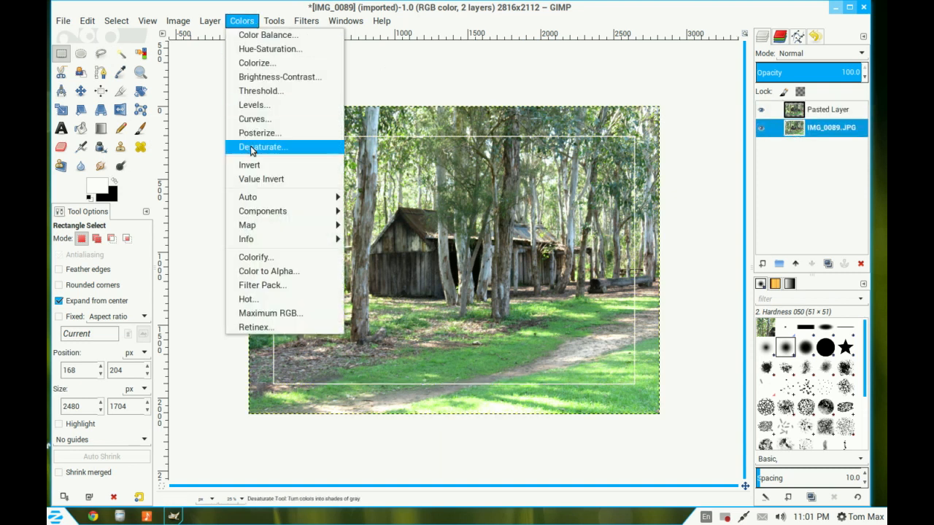
left_click(263, 146)
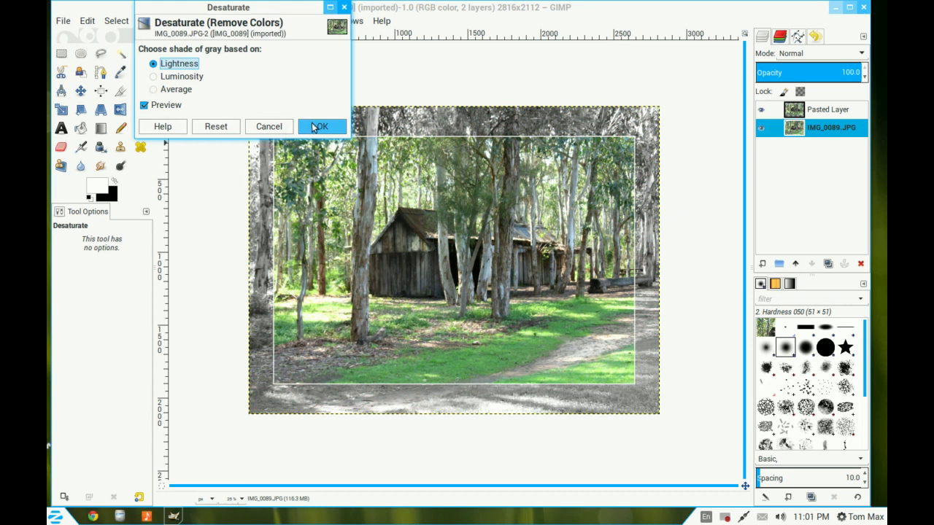
left_click(321, 125)
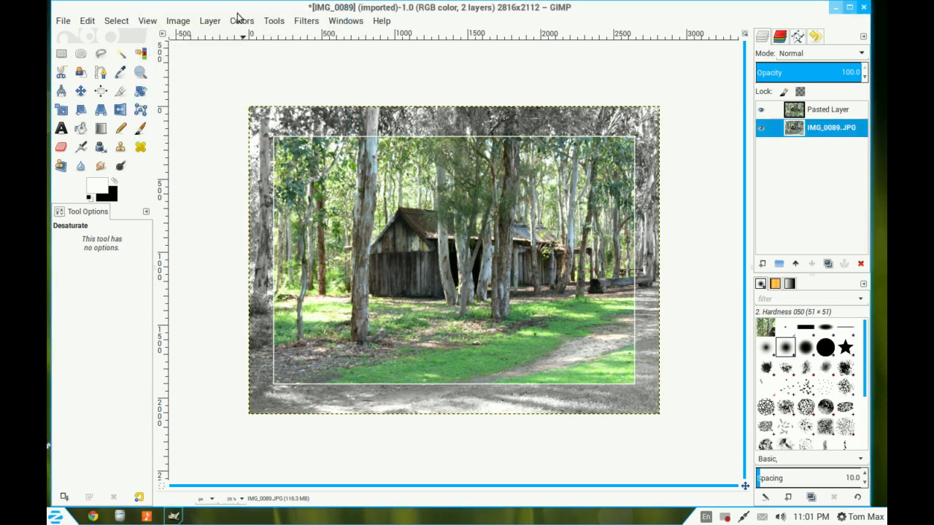
left_click(242, 21)
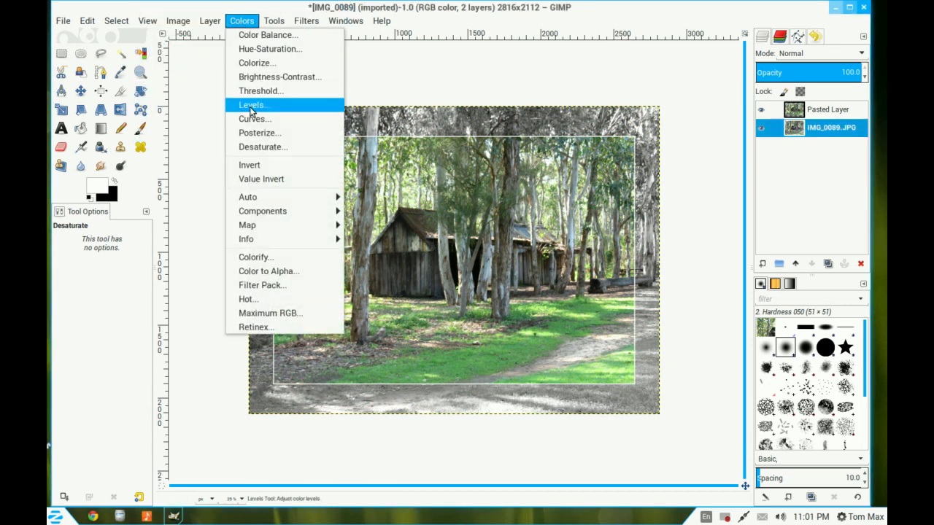
Apply Levels to the border layer, raising the black input slider to 88
left_click(253, 105)
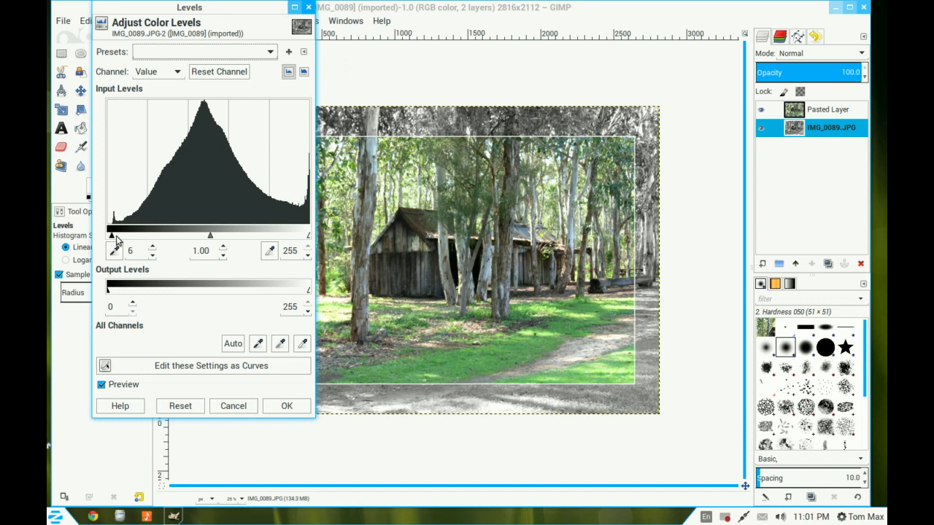
left_click_drag(117, 235, 155, 235)
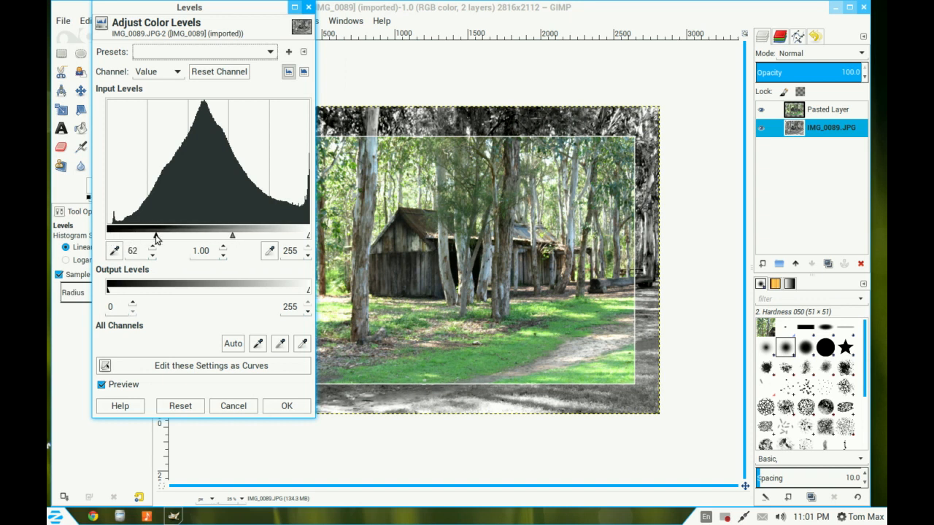
left_click_drag(155, 235, 178, 235)
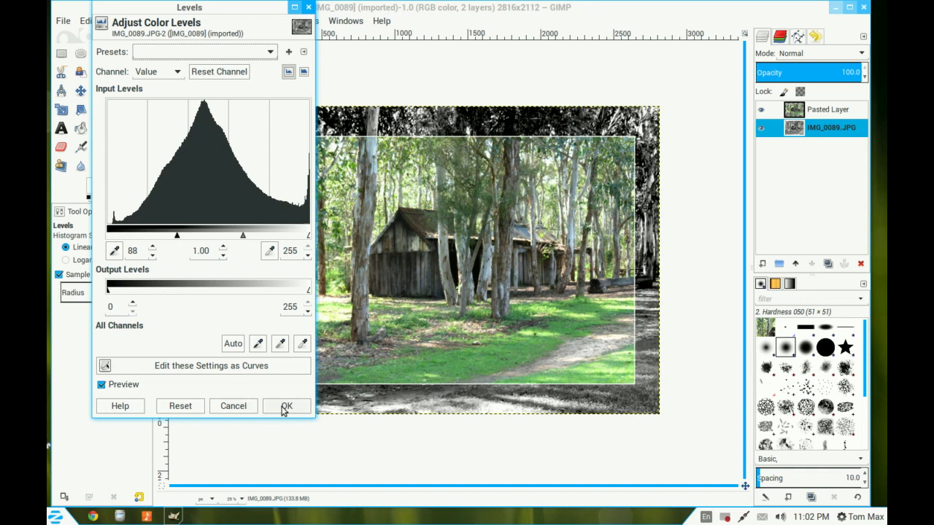
left_click(286, 406)
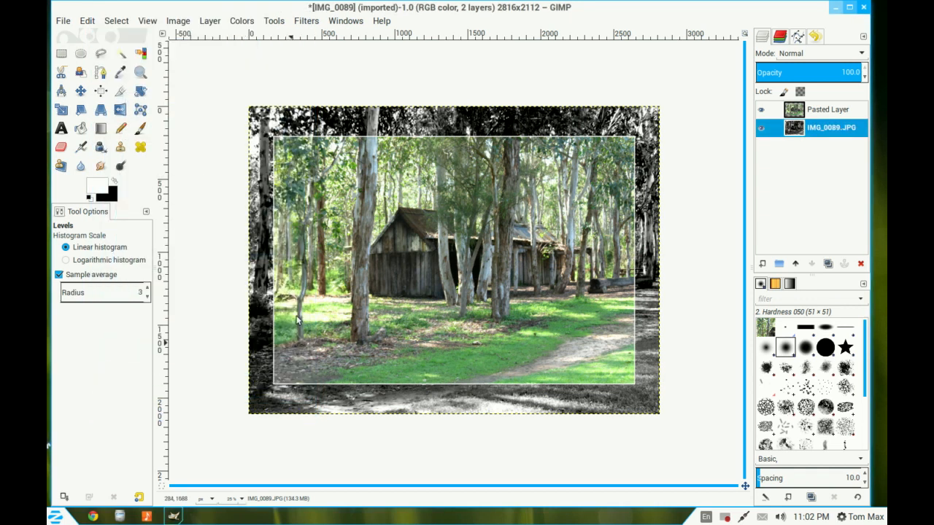
mouse_move(540, 134)
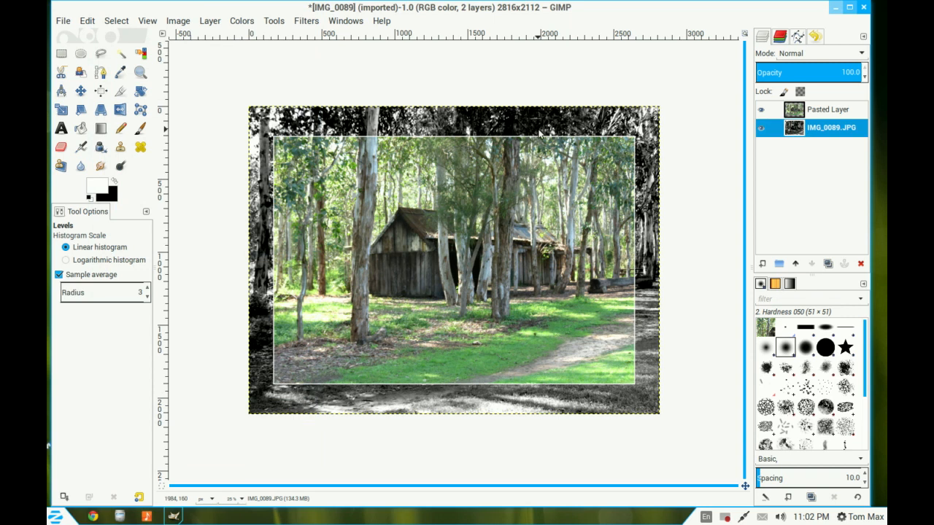
mouse_move(644, 147)
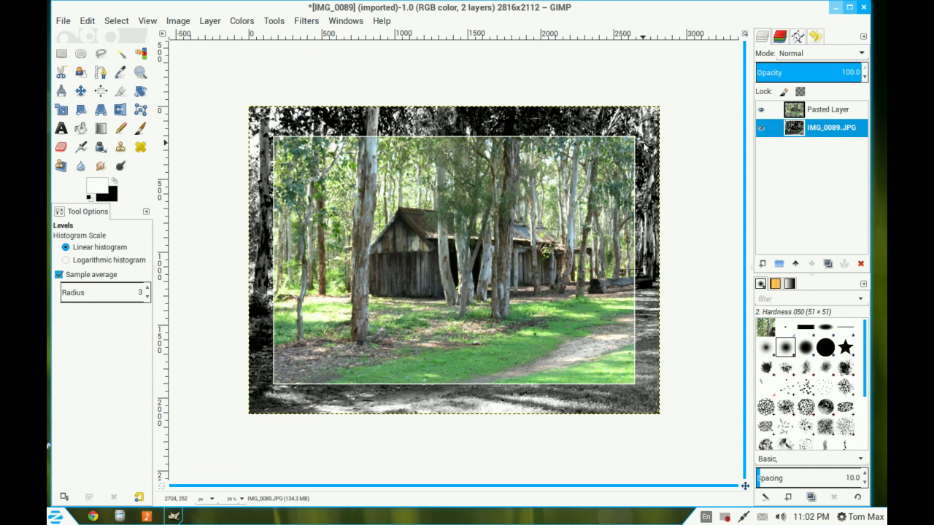
Flatten the image into a single layer
right_click(829, 110)
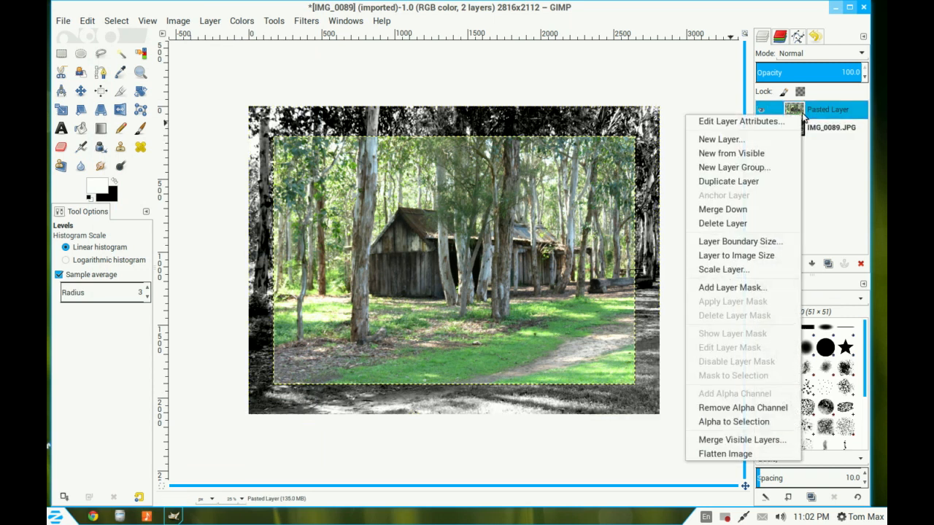
mouse_move(725, 452)
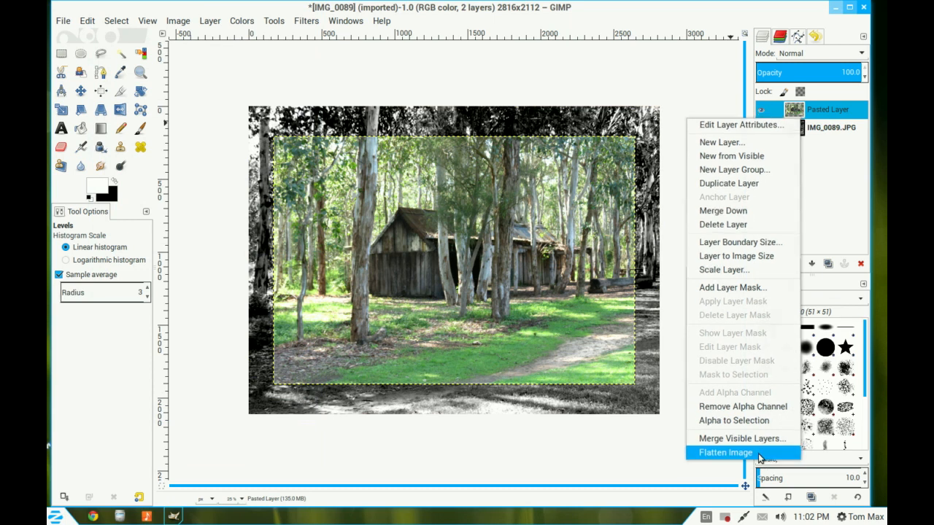
left_click(725, 452)
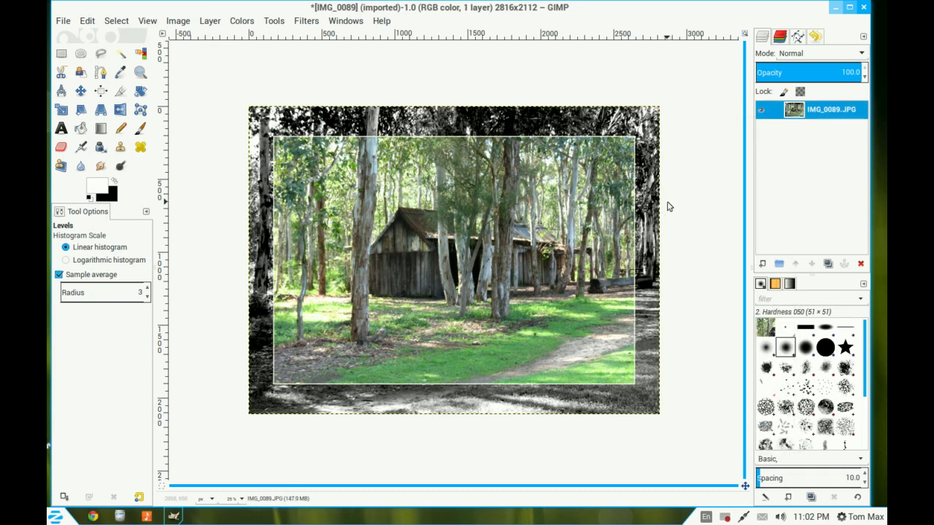